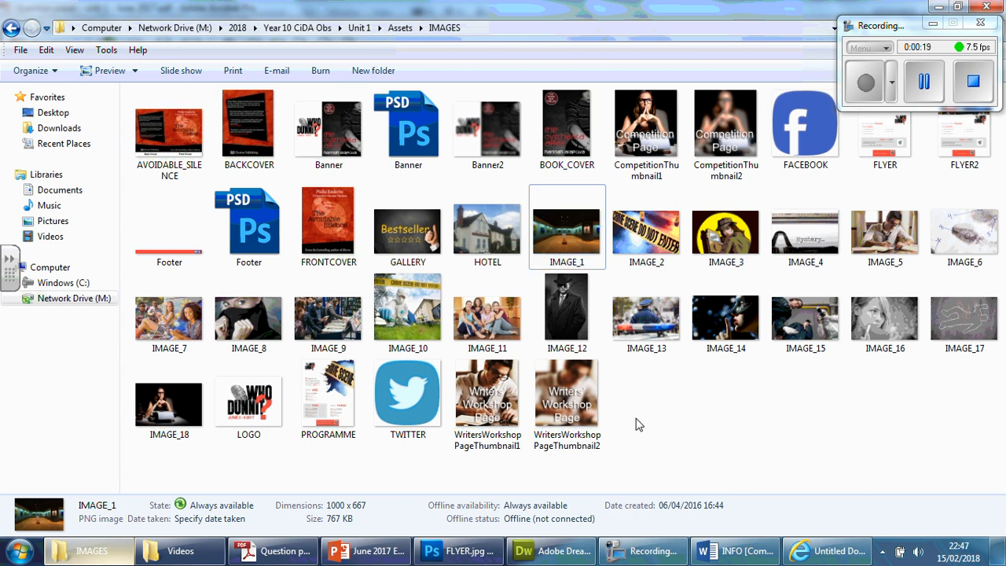
Read the Box requirements on page 3 of the question paper, then return to Dreamweaver
left_click(272, 550)
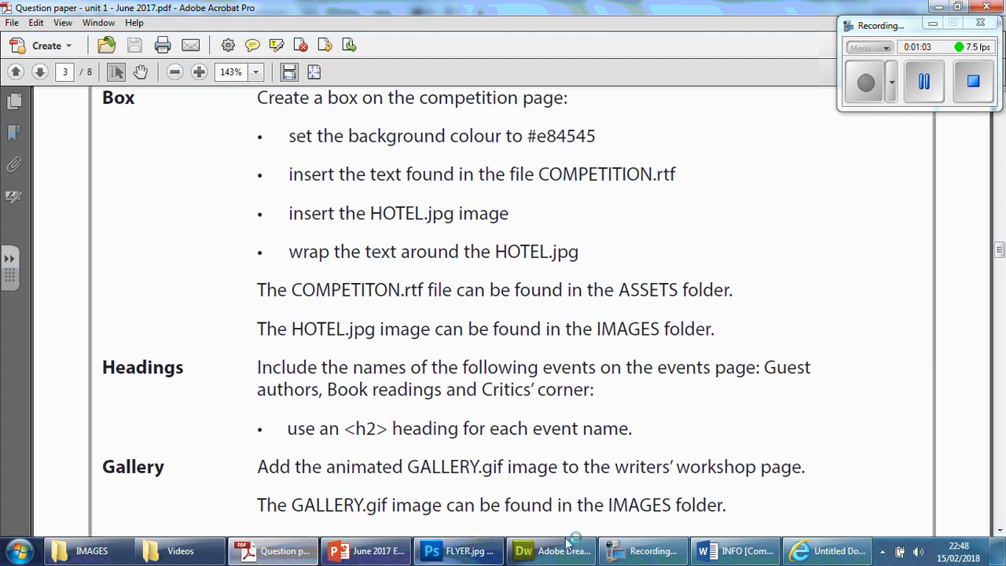
left_click(550, 550)
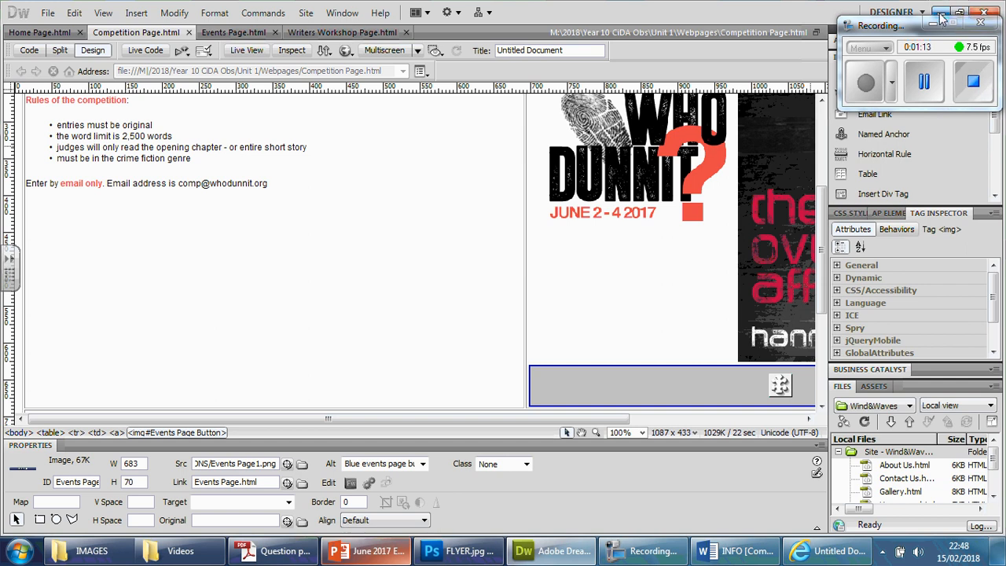
Scroll through the Competition Page, then open the Assets > TEXT folder in Windows Explorer
left_click(274, 550)
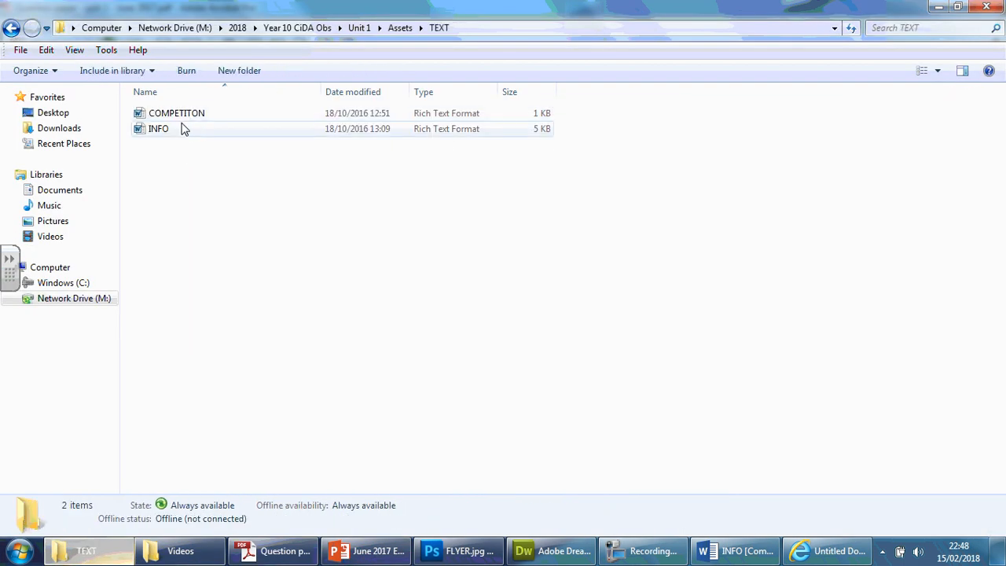
Open COMPETITON.rtf from the TEXT folder in Word
left_click(499, 550)
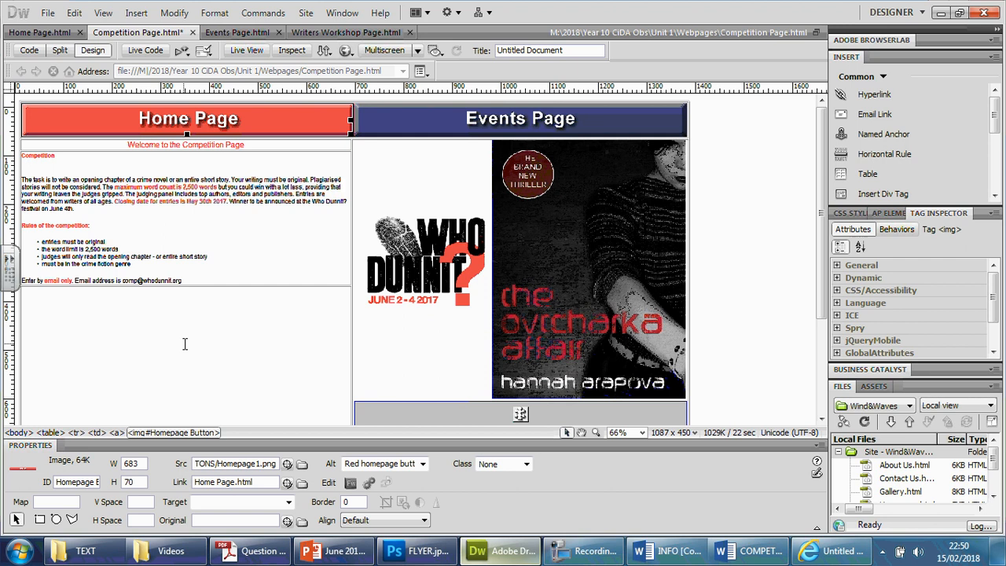
left_click(748, 550)
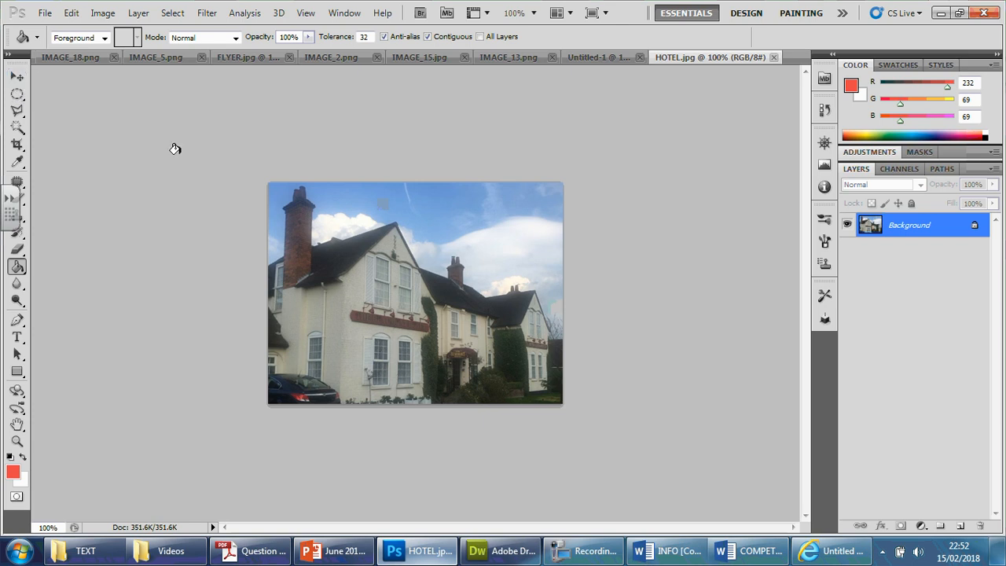
Convert the HOTEL photo's locked Background into editable Layer 0
left_click(244, 12)
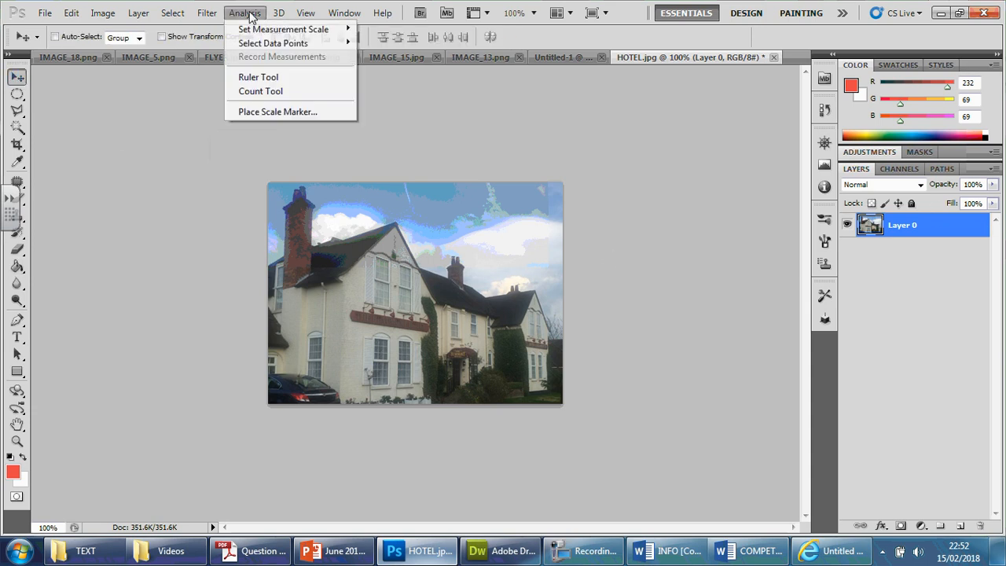
left_click(278, 12)
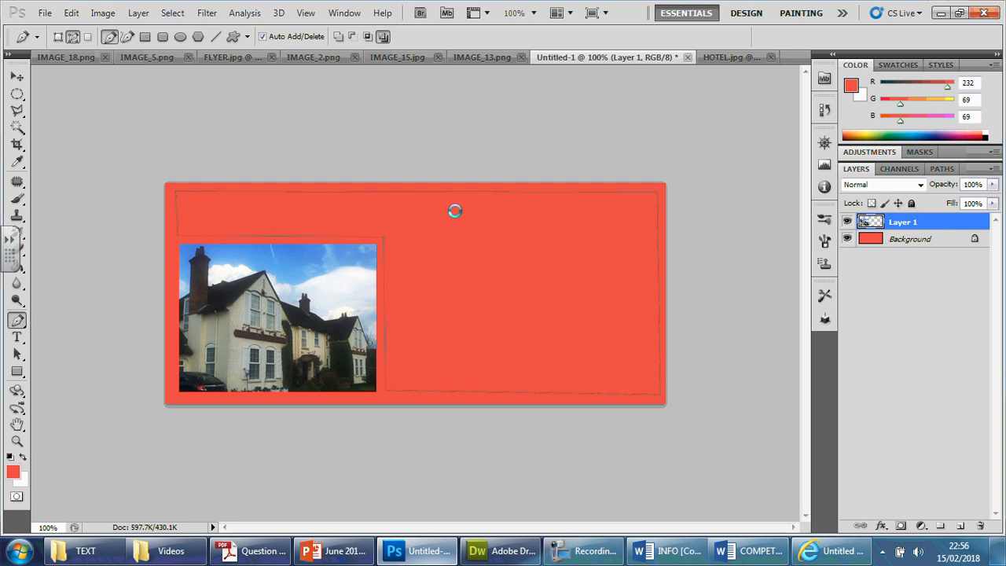
mouse_move(533, 259)
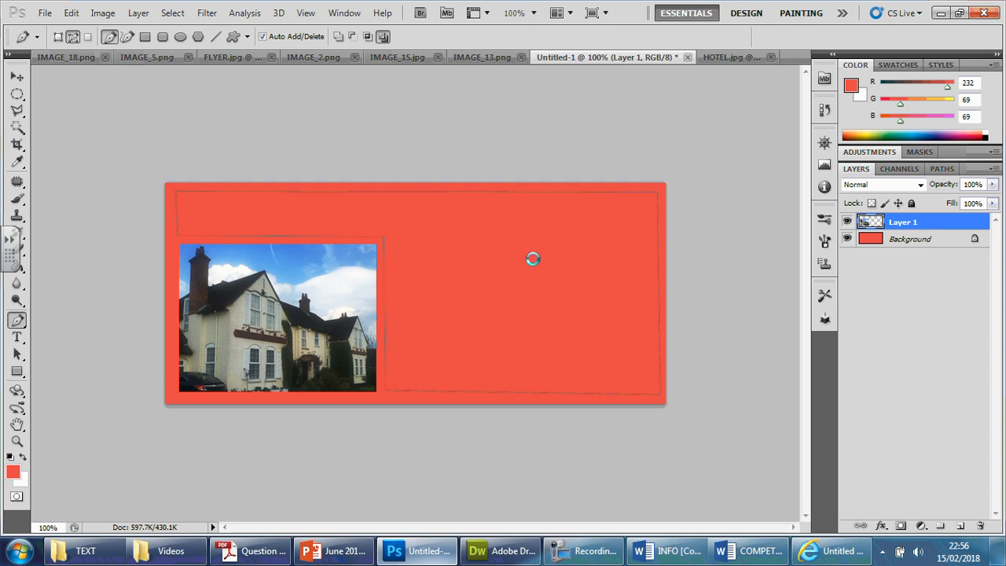
Draw a closed Pen path around the HOTEL photo's edge across the red box
left_click(17, 337)
type("This competition is exclusive to the Who Dunnit? website. The prize is a weekend")
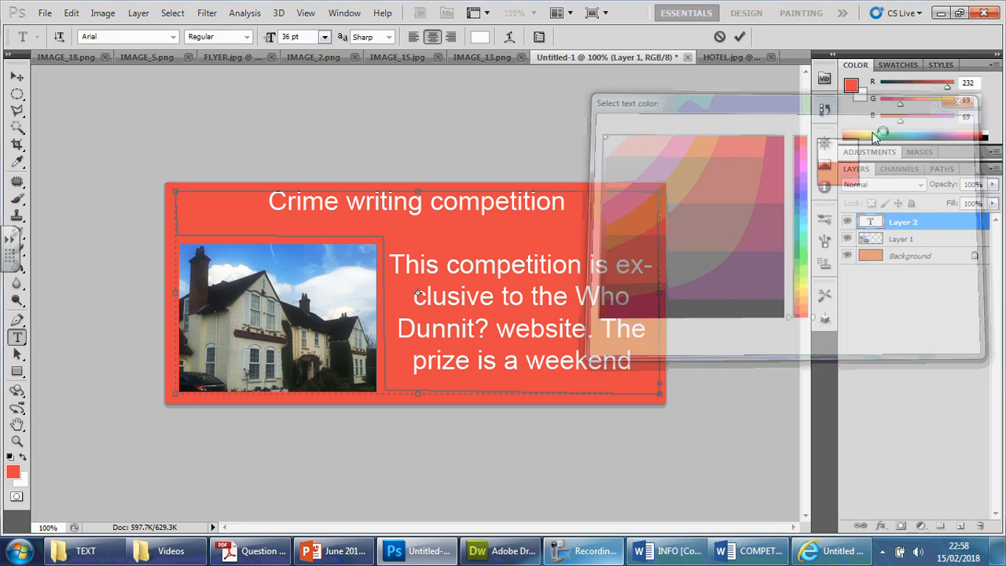
Type the competition heading and opening lines inside the path, then choose their colour
left_click(747, 550)
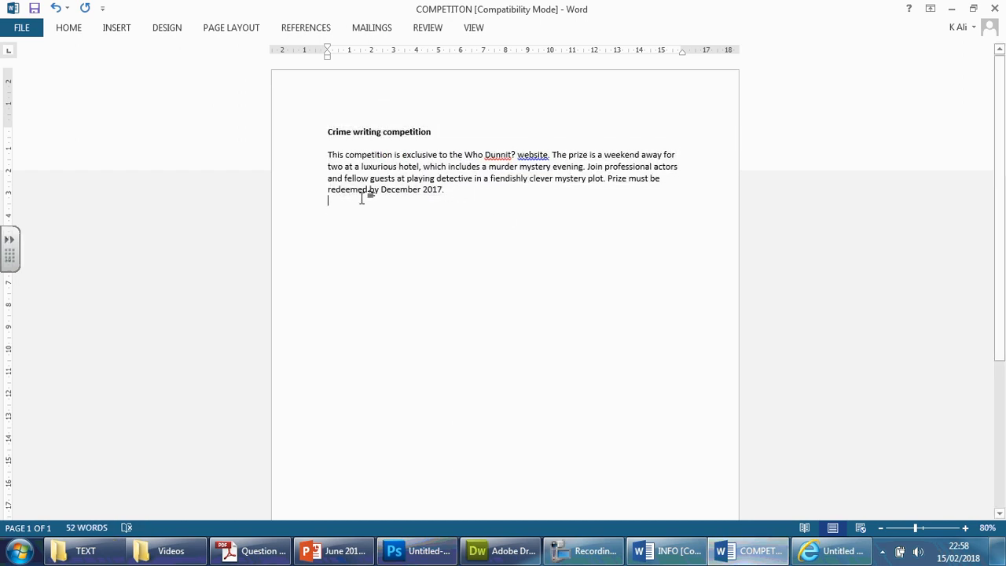
Switch to the COMPETITON Word document and place the cursor in its text
left_click(417, 550)
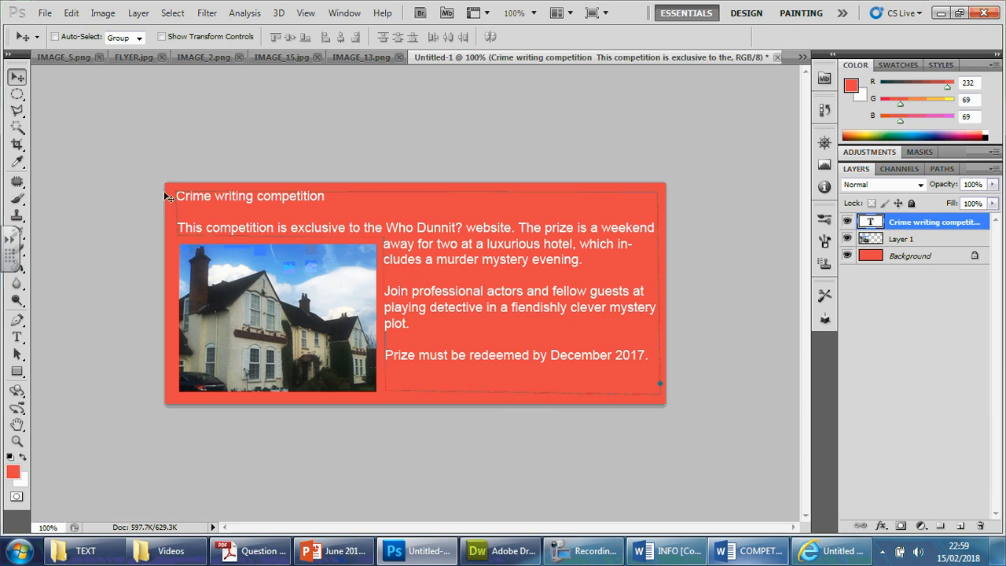
Commit the competition text and return to Competition Page.html in Dreamweaver
left_click(498, 550)
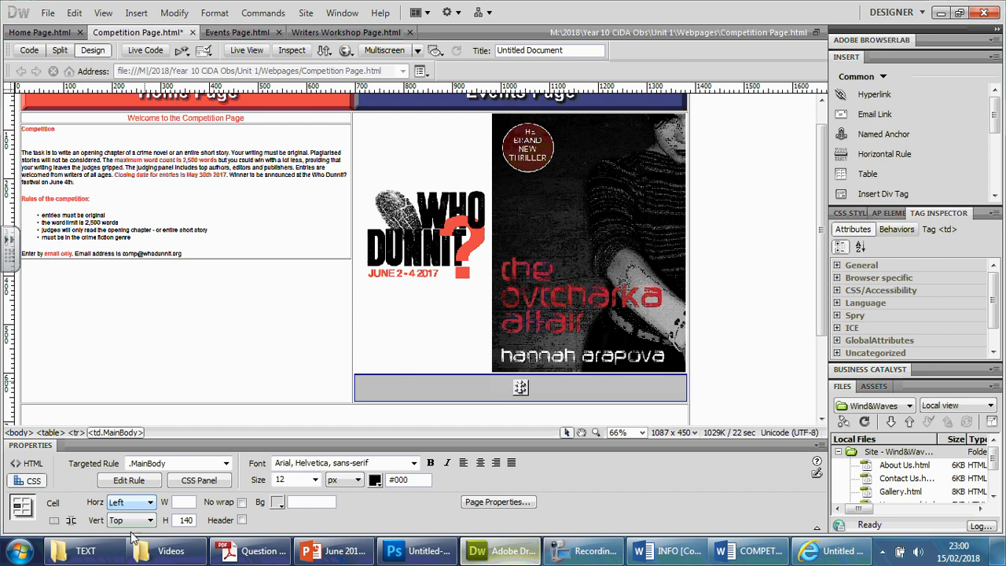